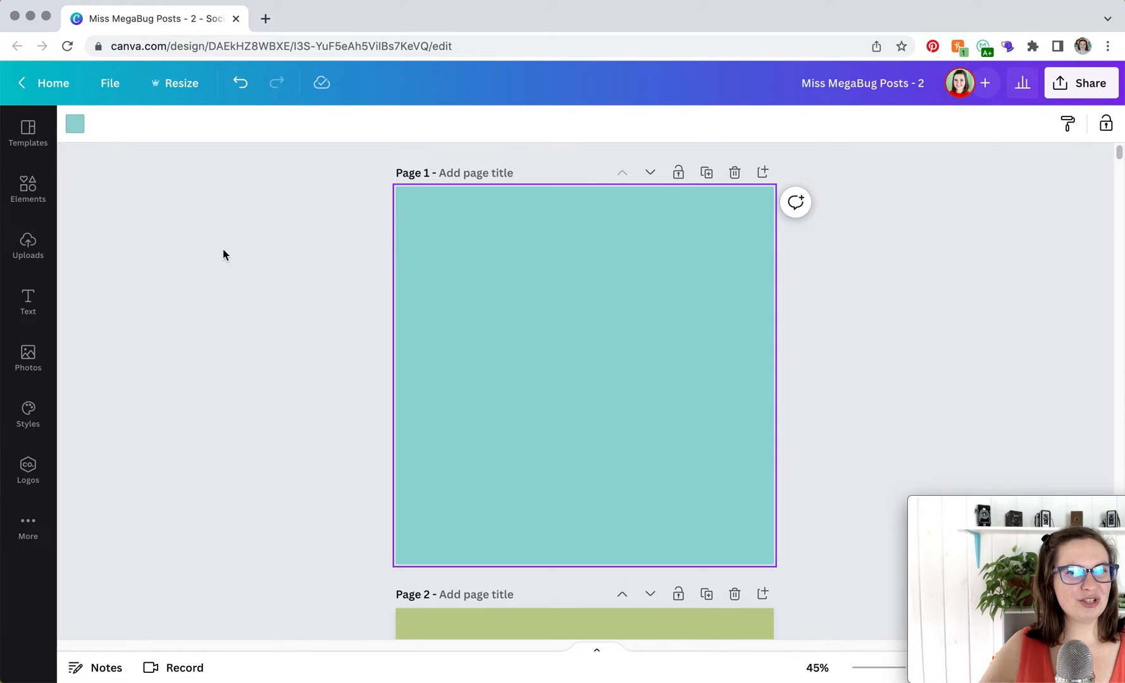
# Search the Elements library for "line" graphics
pyautogui.click(28, 189)
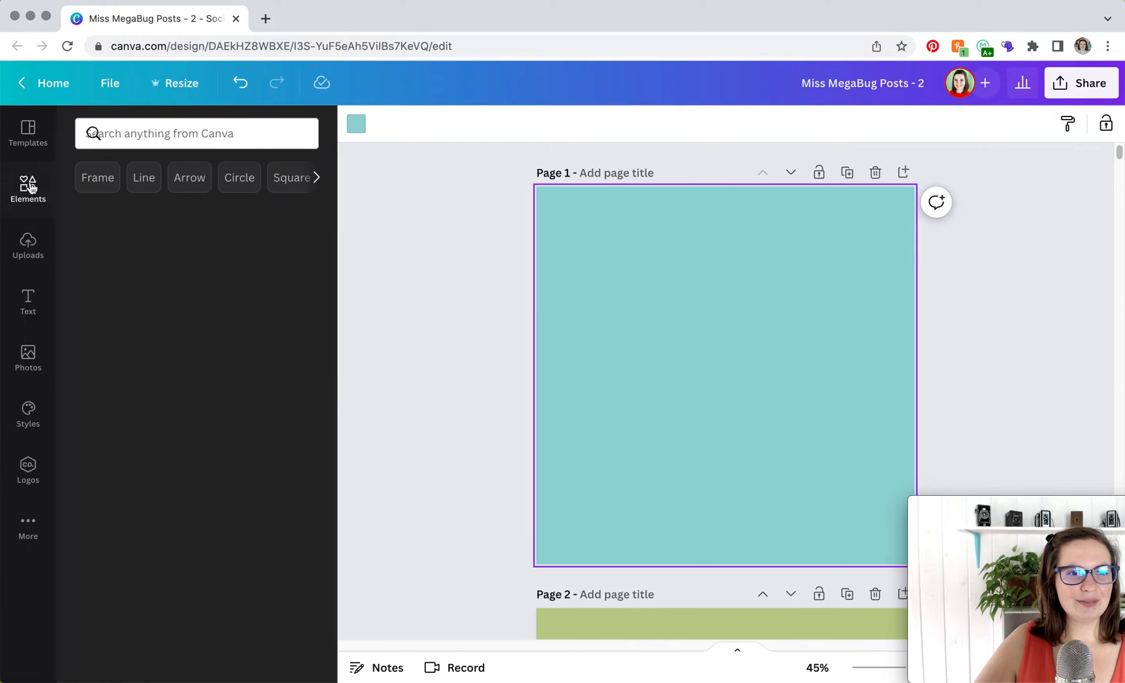
pyautogui.click(196, 133)
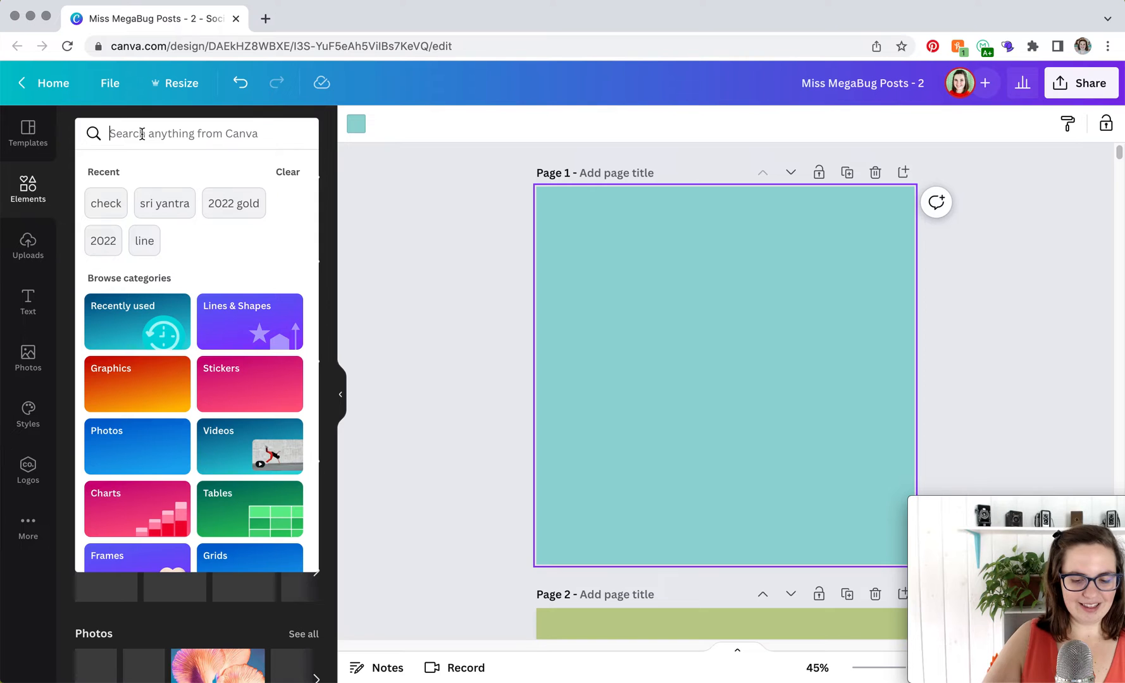
pyautogui.write('line')
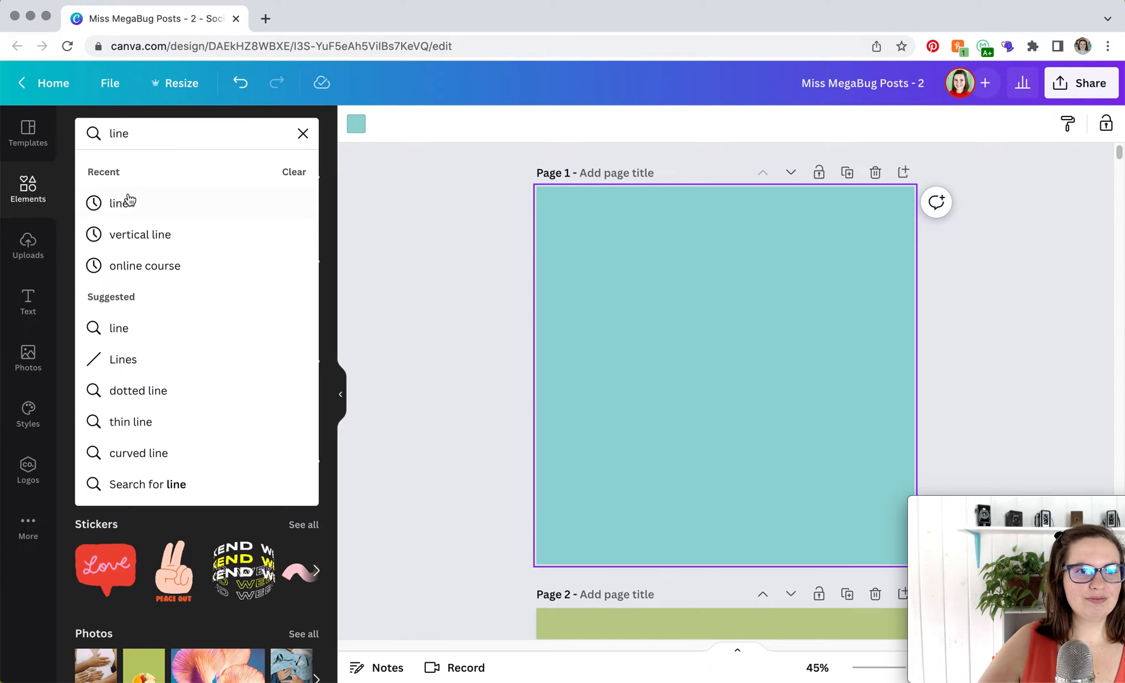
pyautogui.press('Enter')
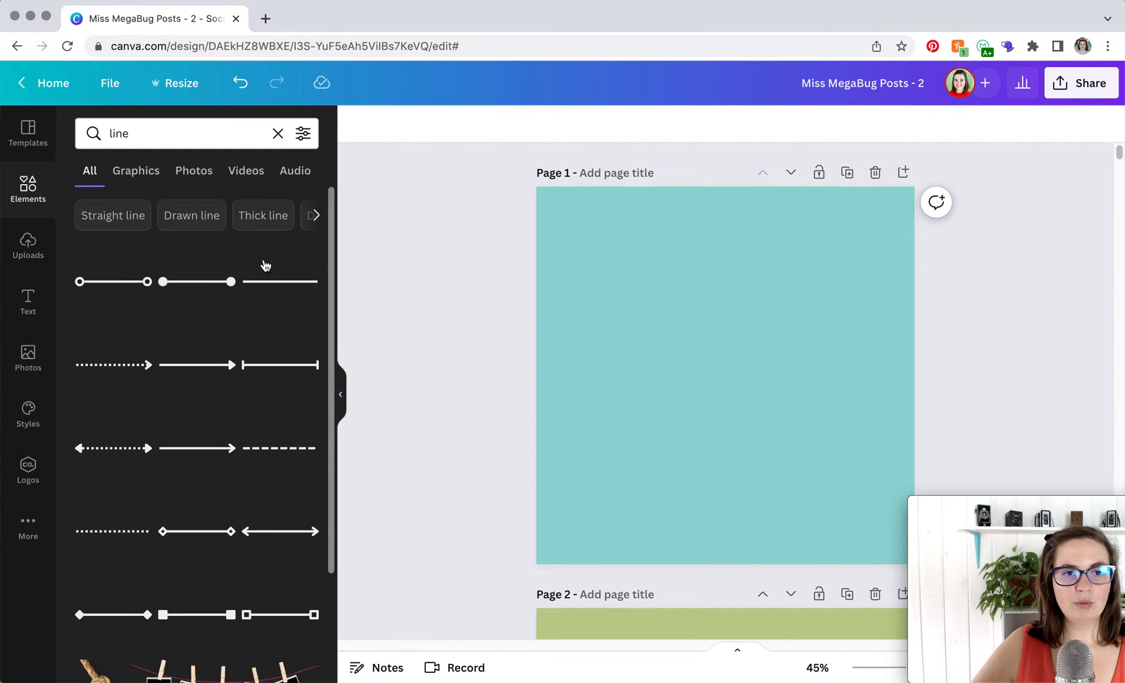
# Insert the plain black straight line from the search results onto the teal page
pyautogui.click(279, 281)
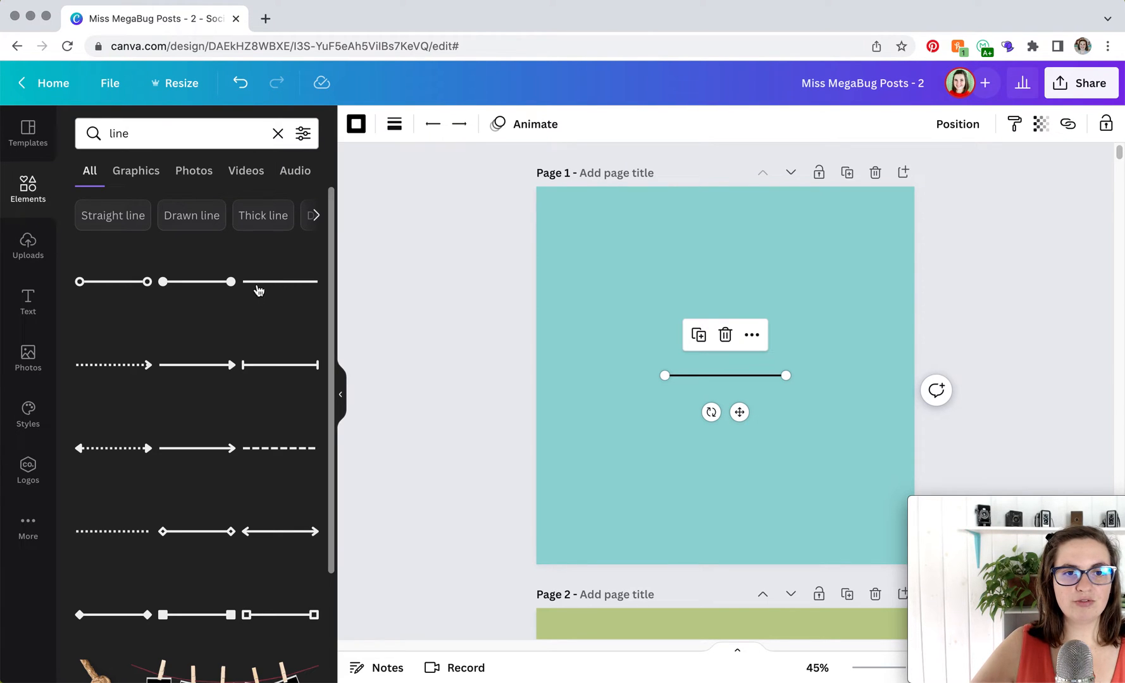
pyautogui.moveTo(451, 140)
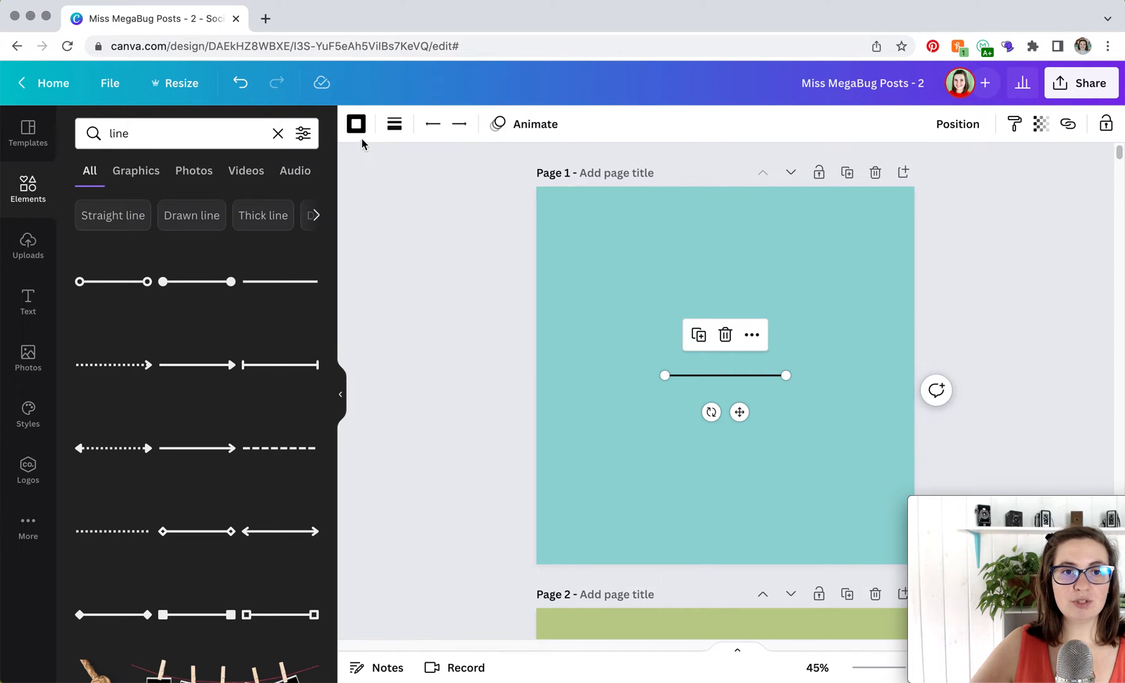
# Set the line weight to 12 with long dashes and rounded end points off
pyautogui.click(355, 123)
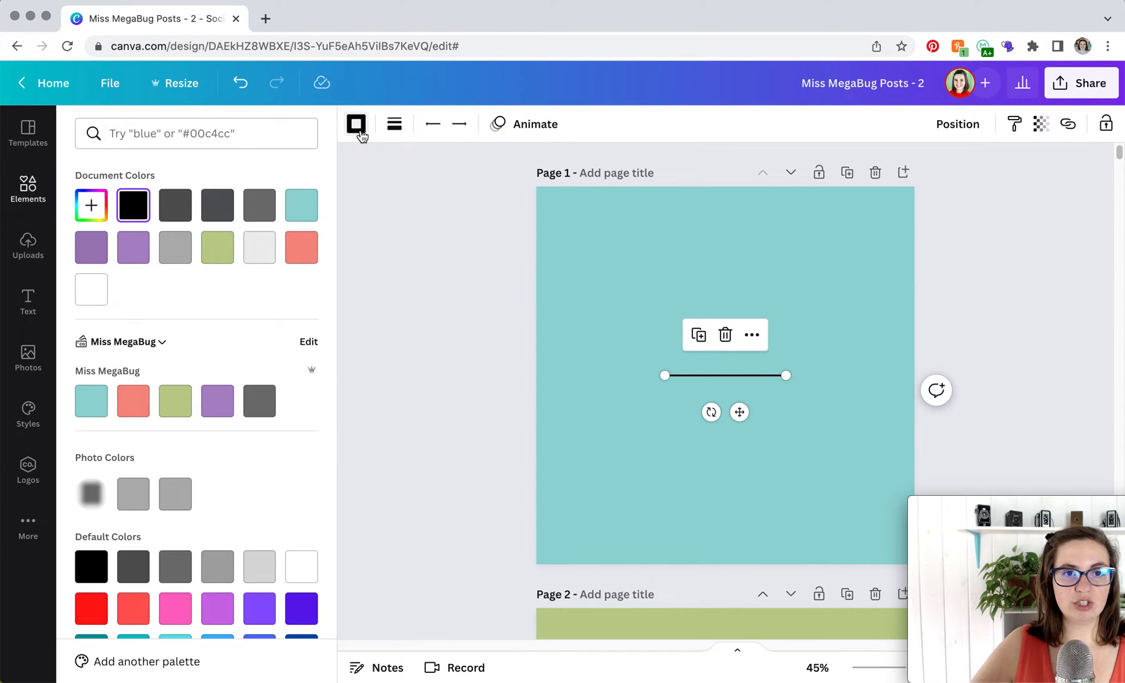
pyautogui.click(392, 123)
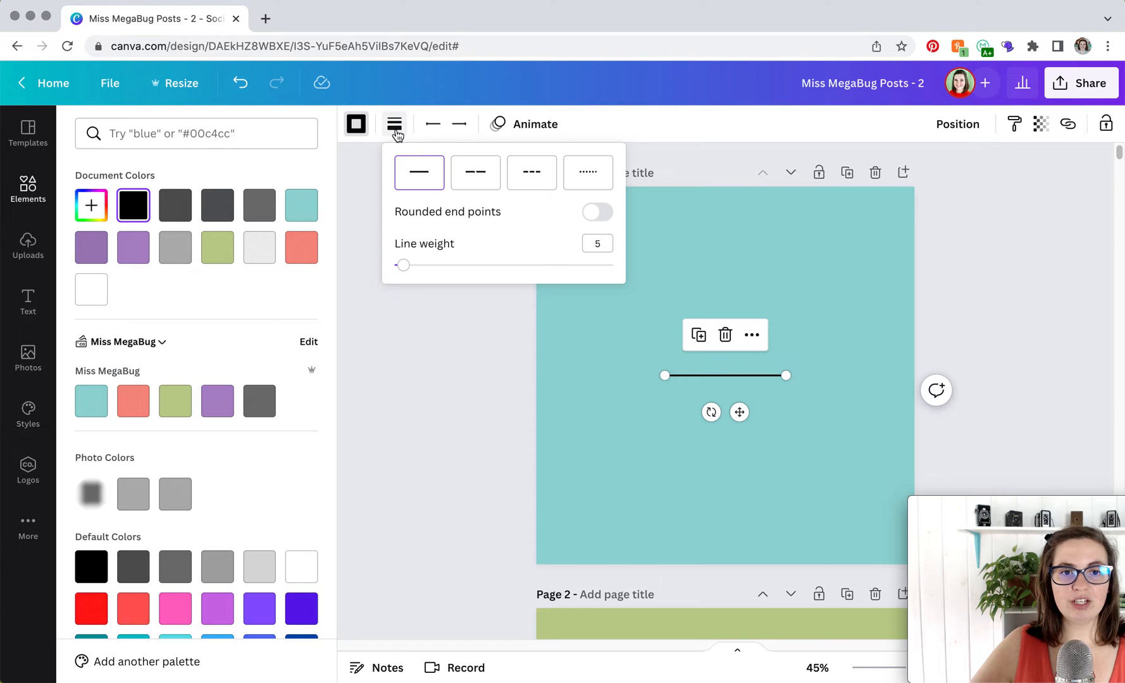
pyautogui.moveTo(402, 265); pyautogui.dragTo(410, 265)
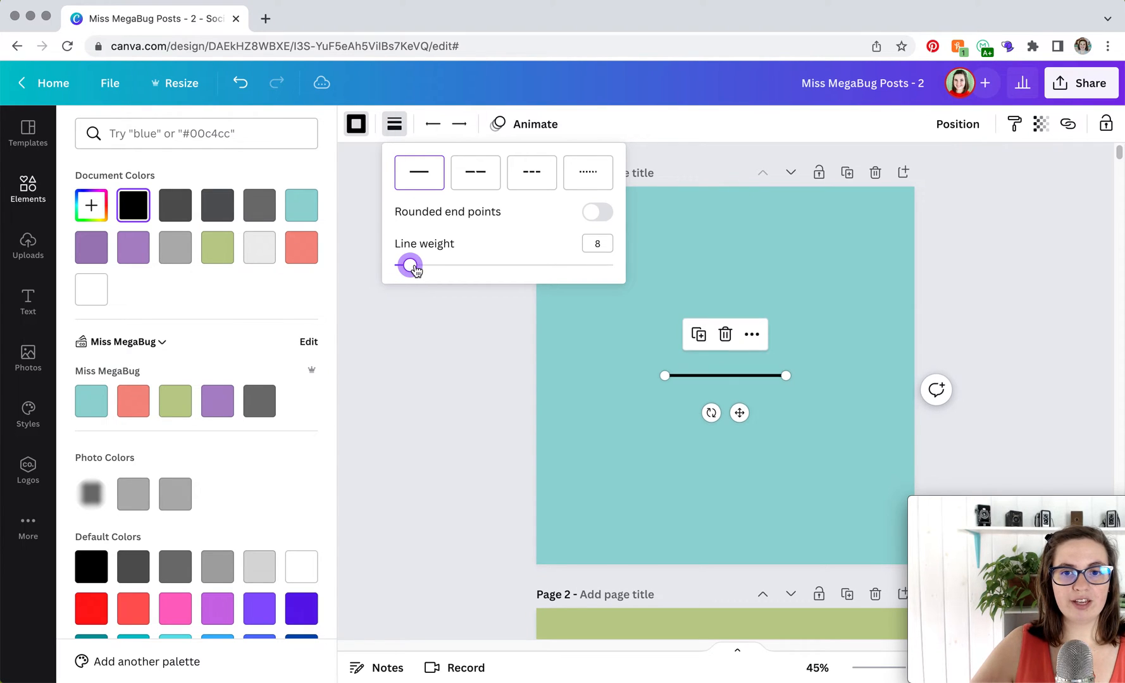
pyautogui.moveTo(409, 263); pyautogui.dragTo(452, 263)
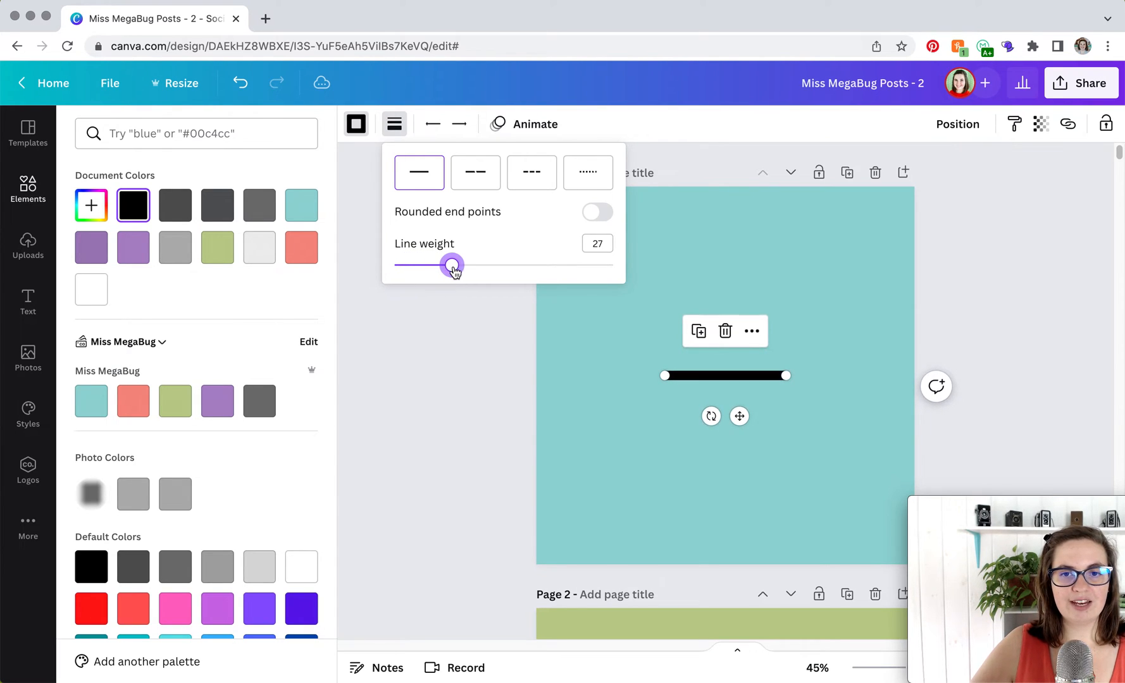
pyautogui.moveTo(452, 265); pyautogui.dragTo(419, 265)
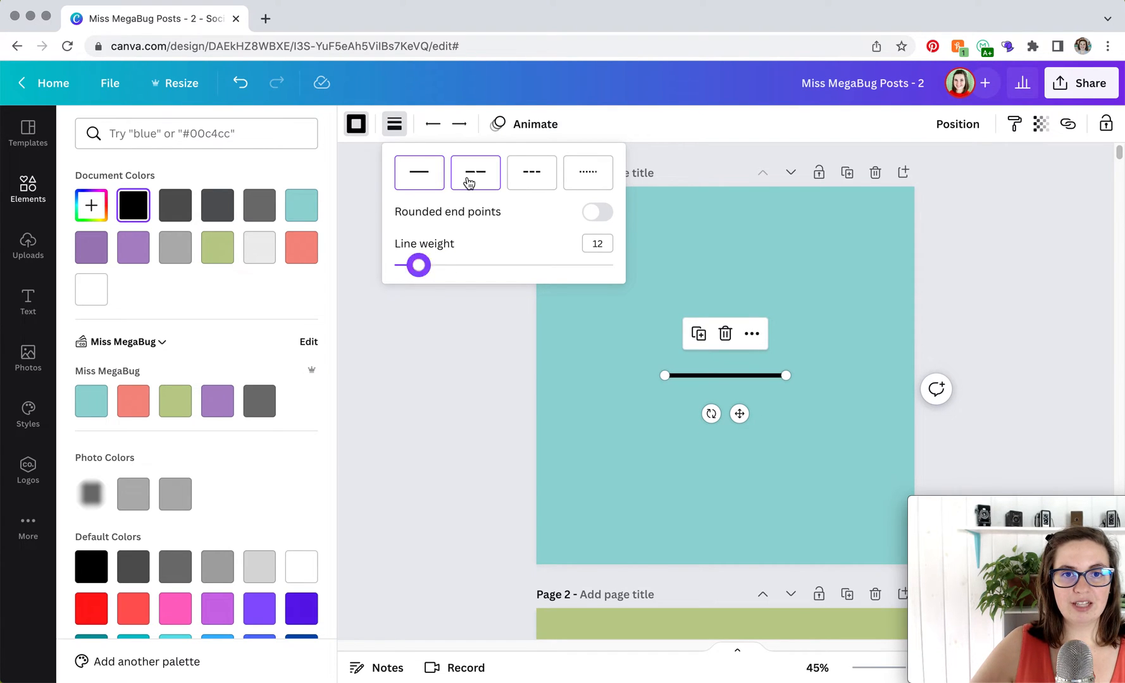
pyautogui.click(475, 172)
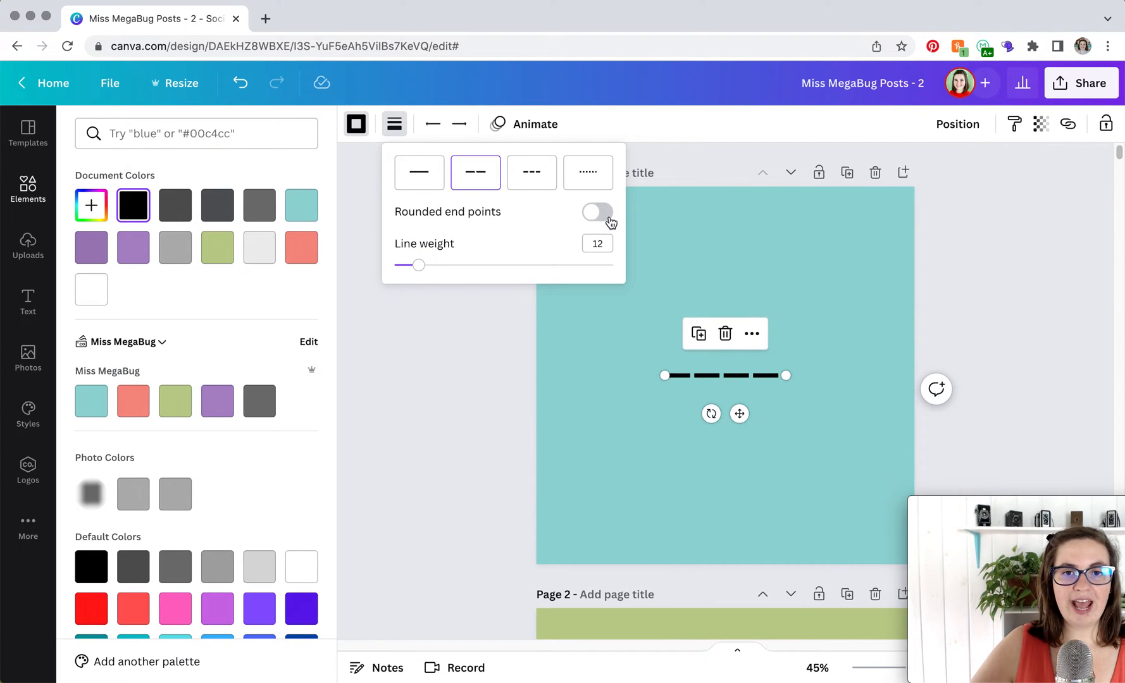
pyautogui.click(594, 212)
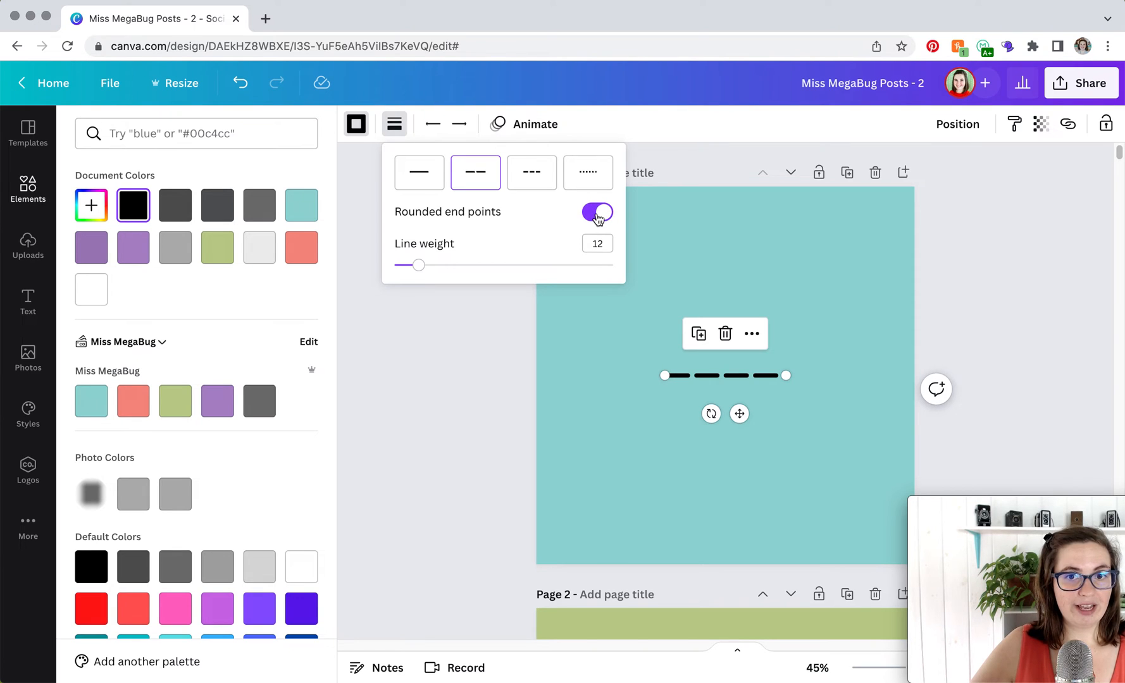
pyautogui.click(596, 212)
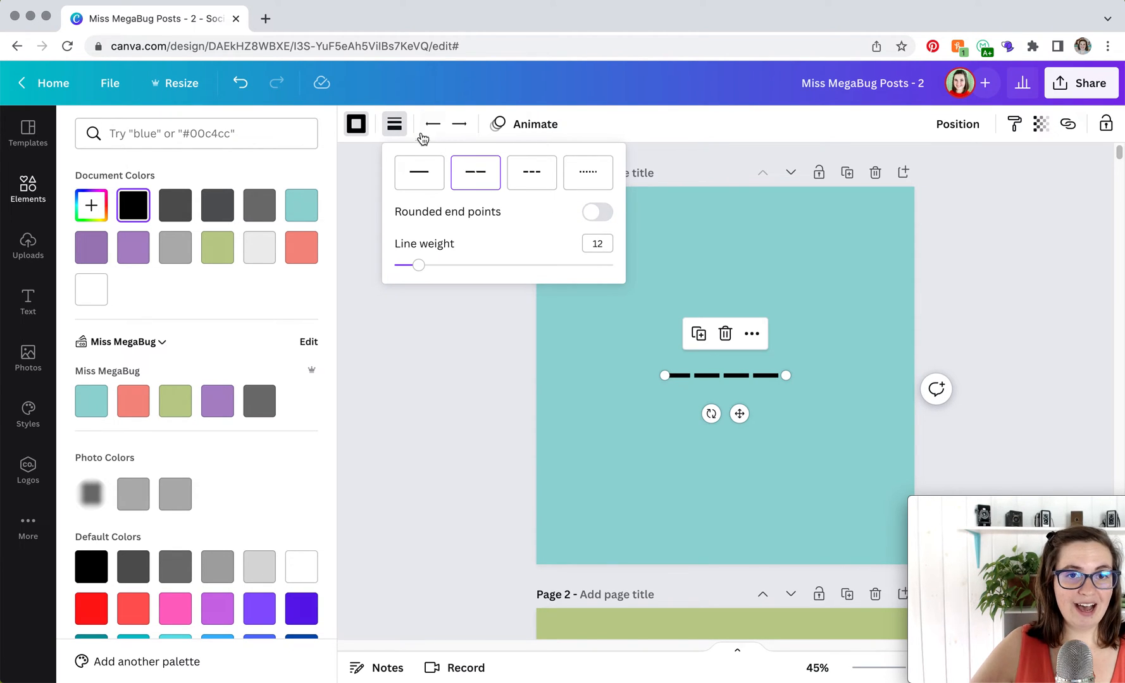
pyautogui.click(433, 124)
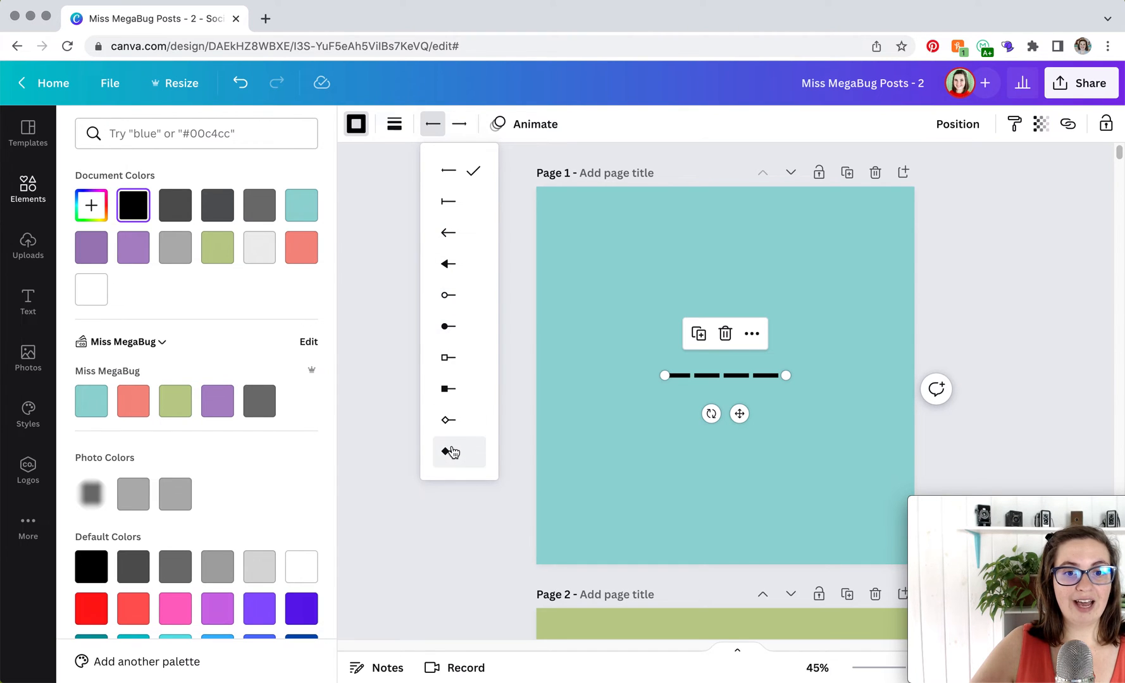
pyautogui.click(459, 124)
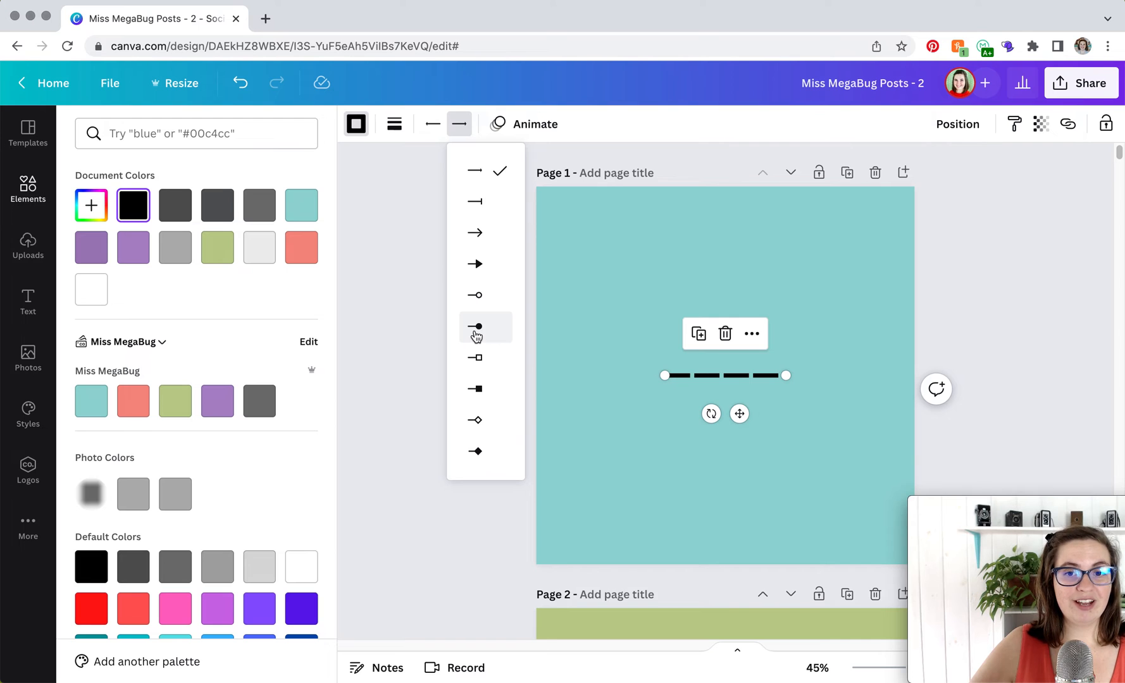
pyautogui.moveTo(765, 289)
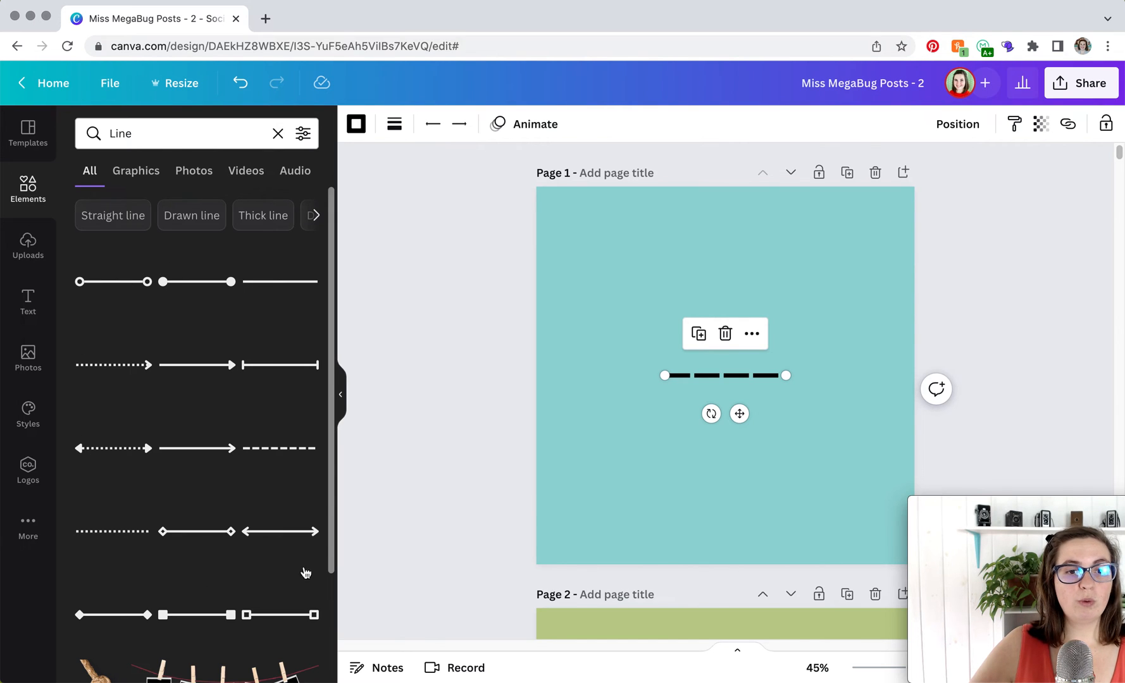
pyautogui.moveTo(257, 263)
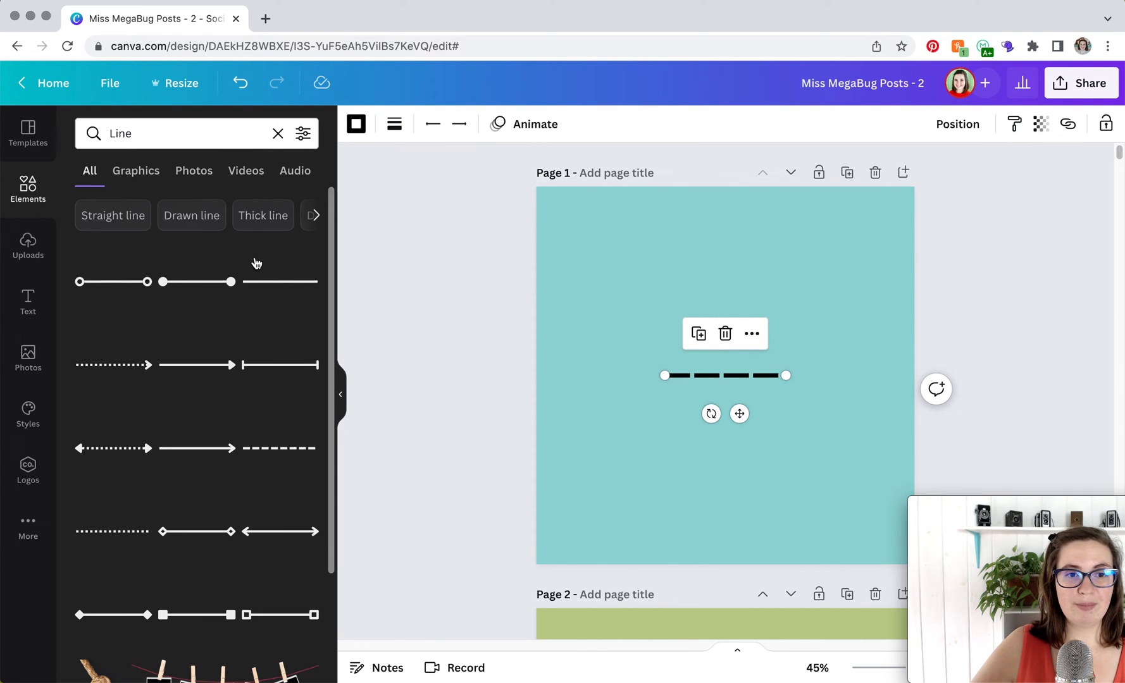